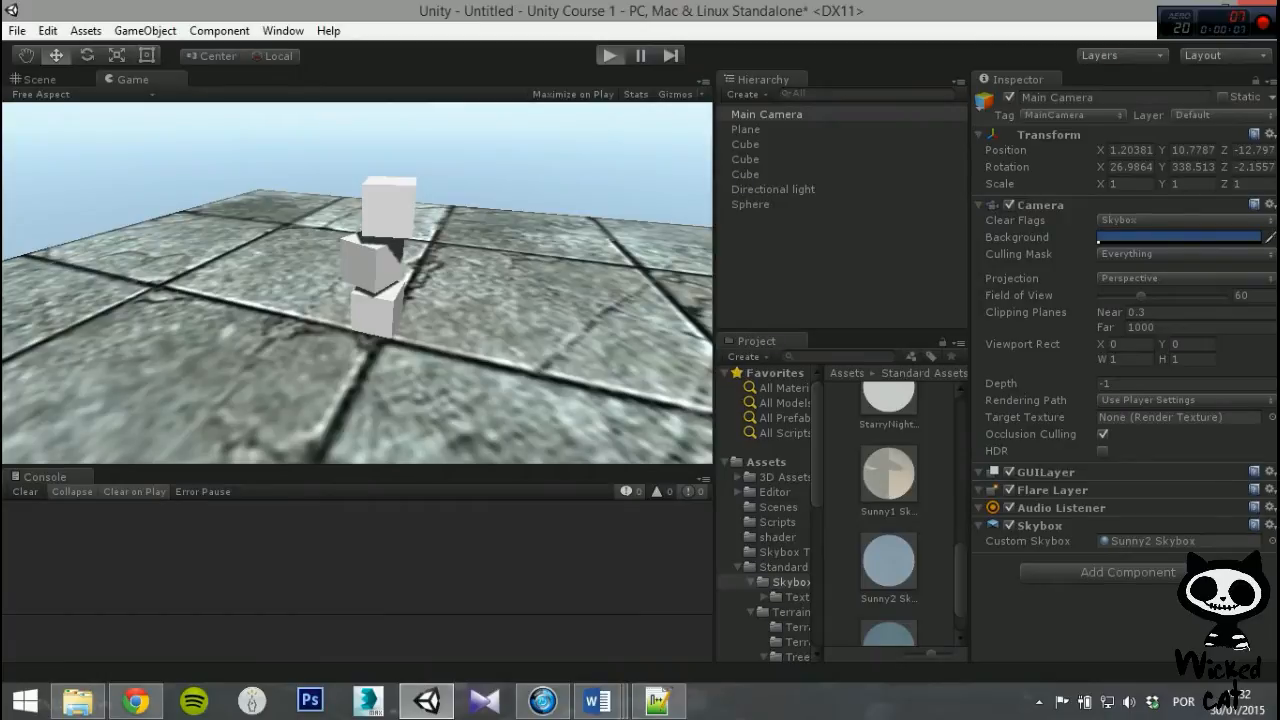
Step: Run the scene and select the Sphere to view its Rigidbody and collider
left_click(610, 55)
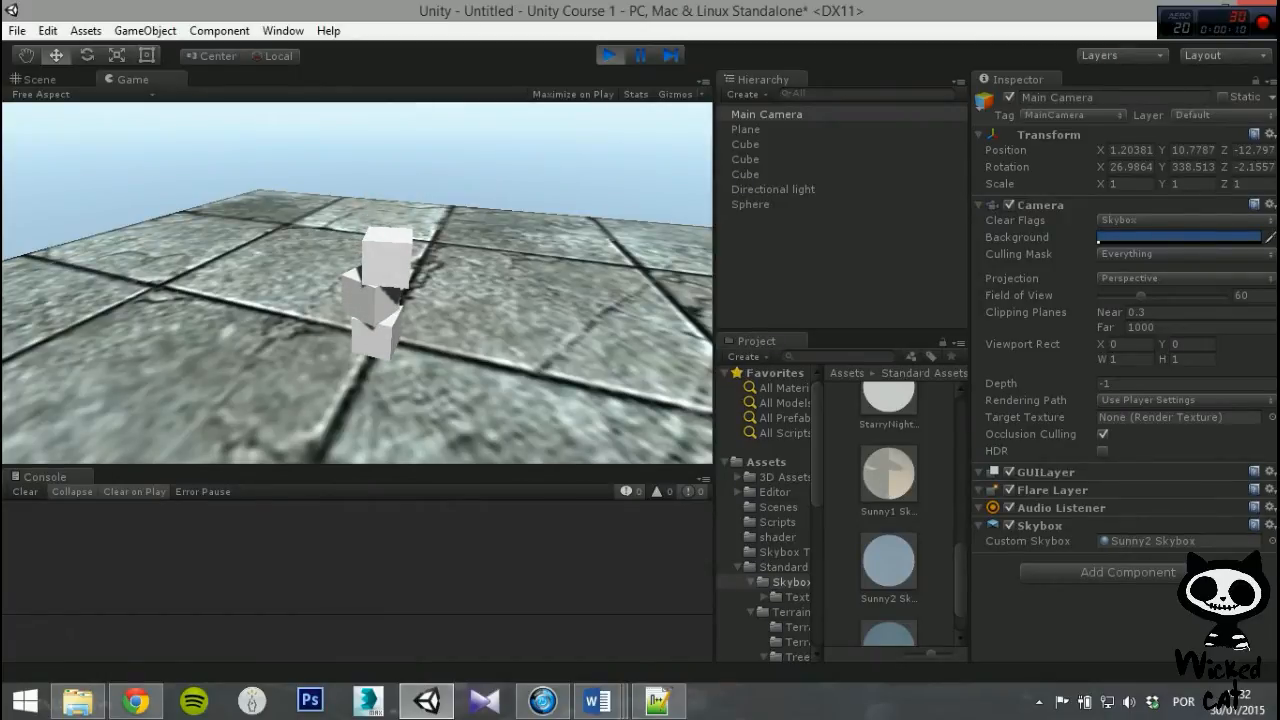
left_click(750, 204)
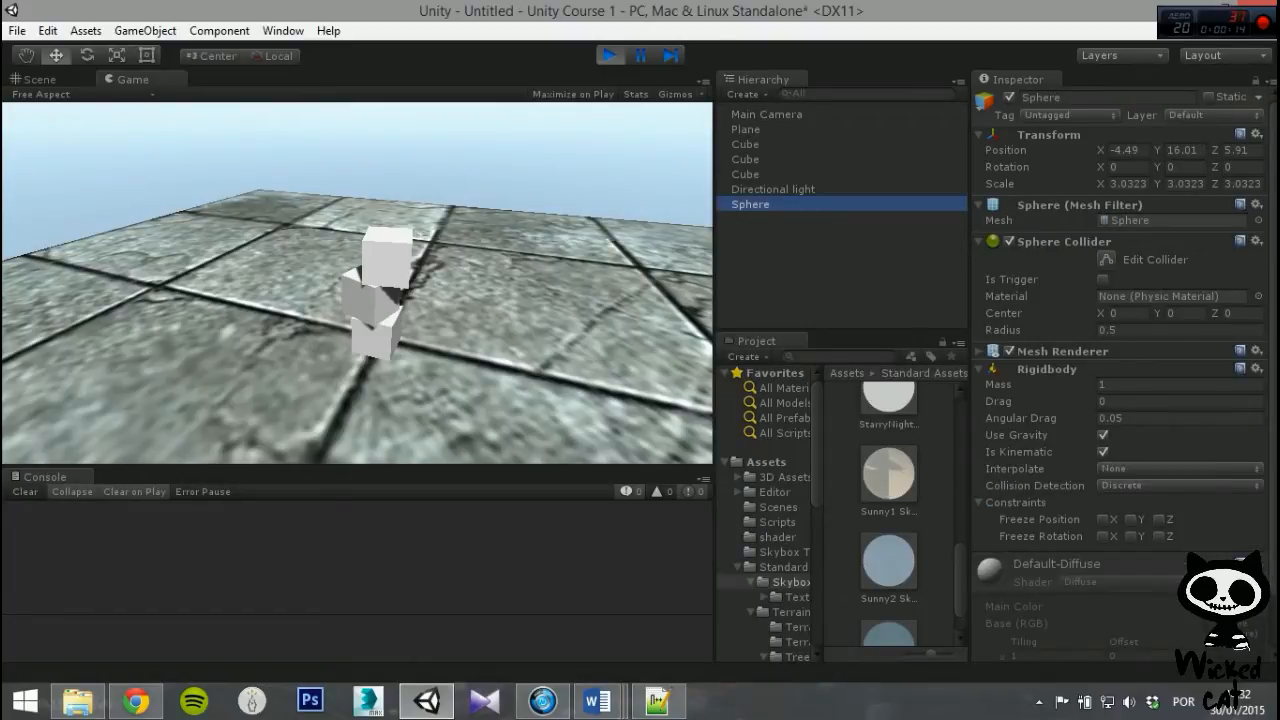
Step: Turn off Is Kinematic so the sphere falls, stop Play, and create a new scene
left_click(1104, 451)
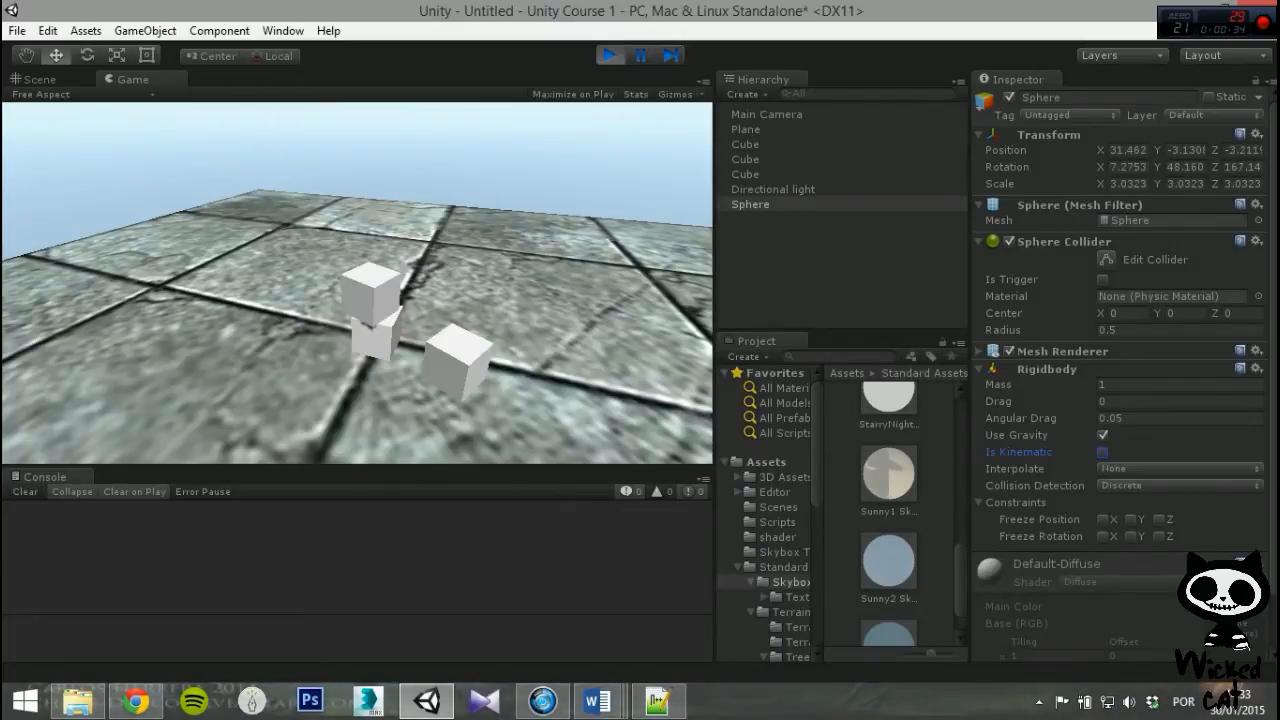
left_click(608, 55)
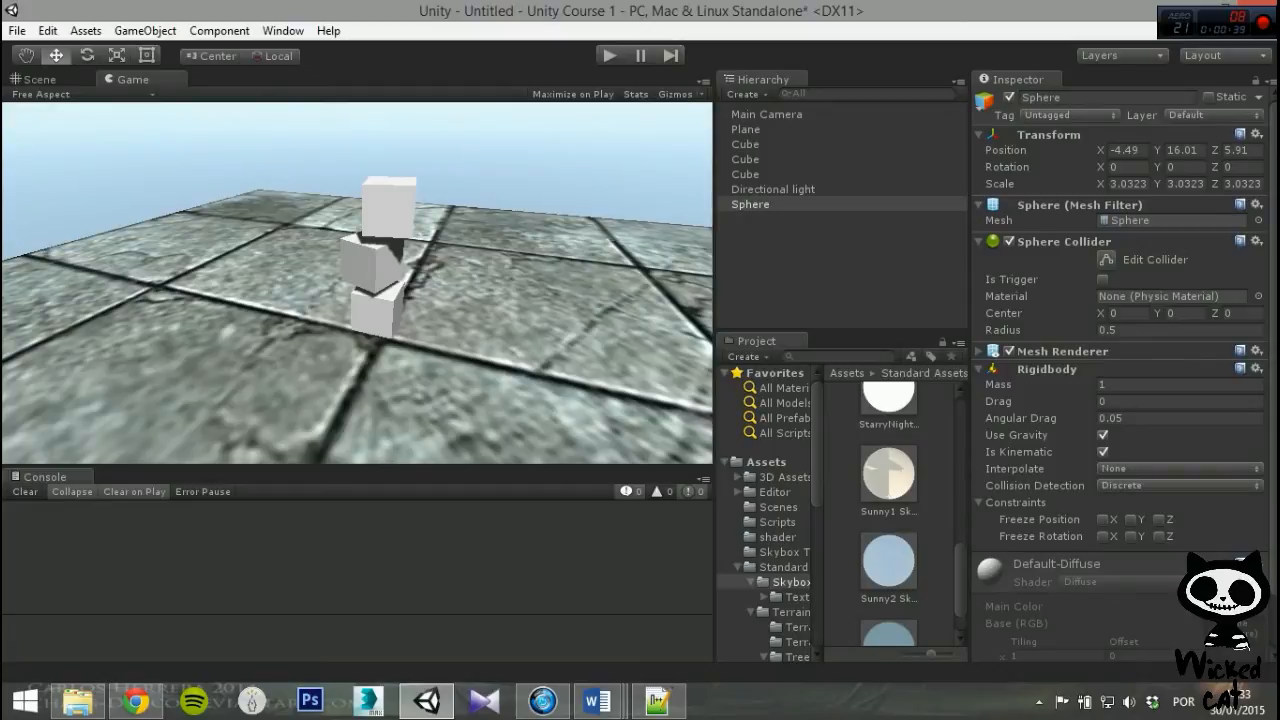
left_click(35, 79)
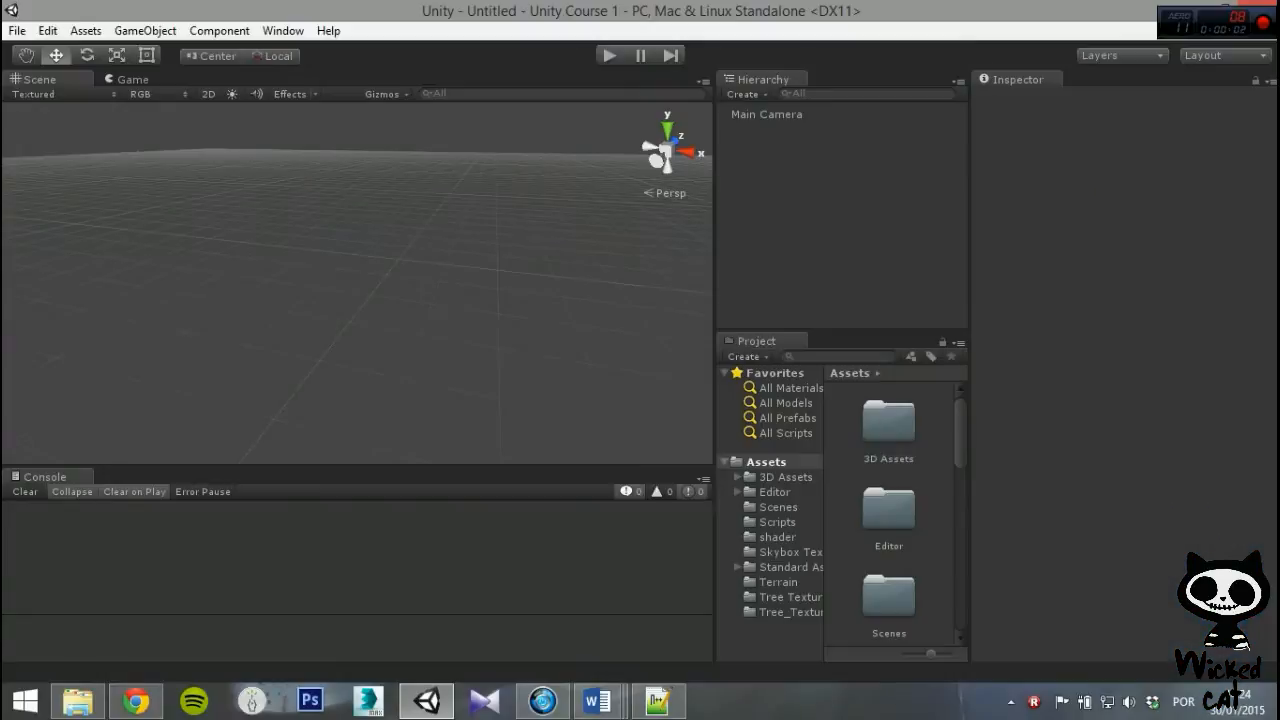
Step: Create a Cube via GameObject > 3D Object > Cube
left_click(145, 30)
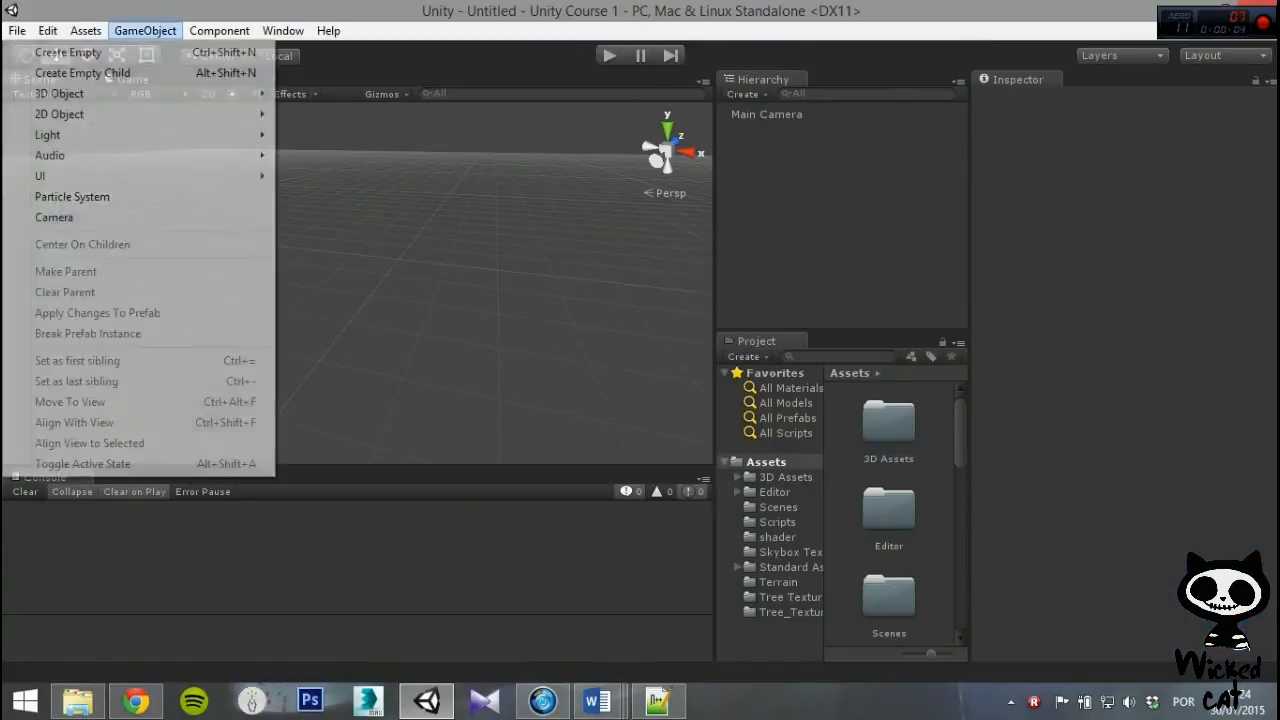
mouse_move(82, 72)
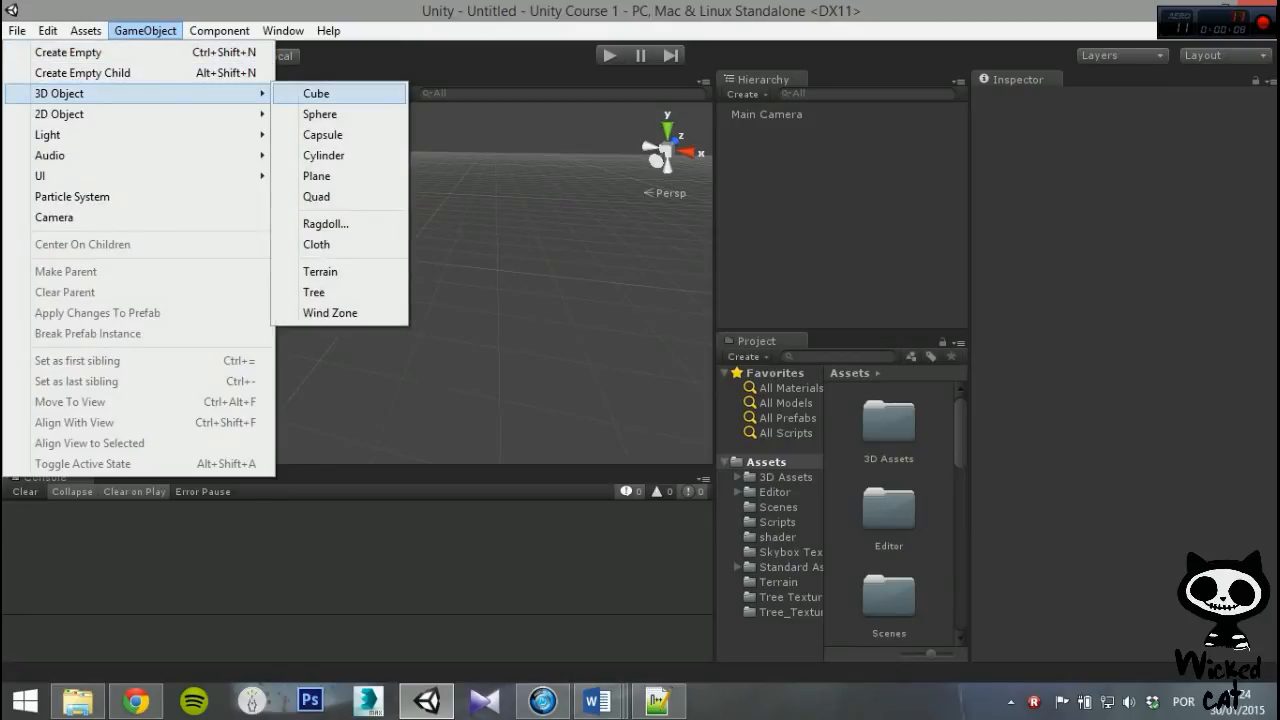
left_click(315, 92)
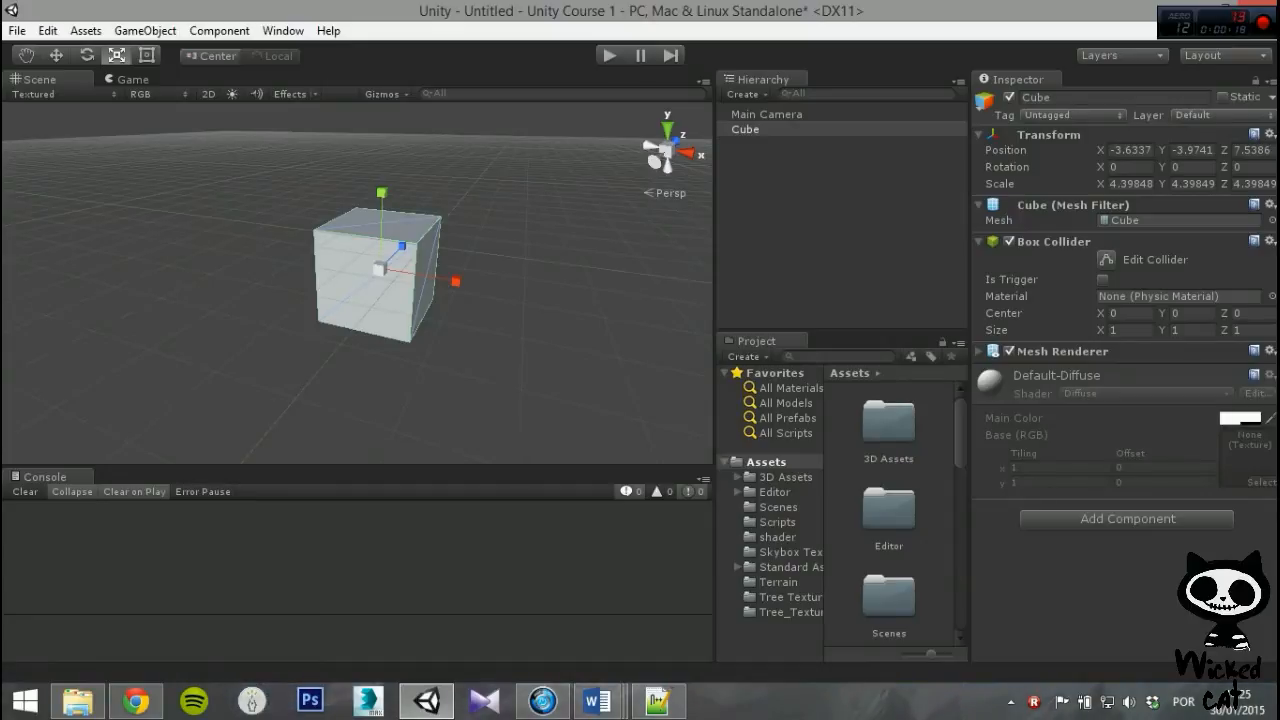
Step: Add a Box Collider to the cube, toggling Is Trigger on and back off
left_click(980, 241)
type("box")
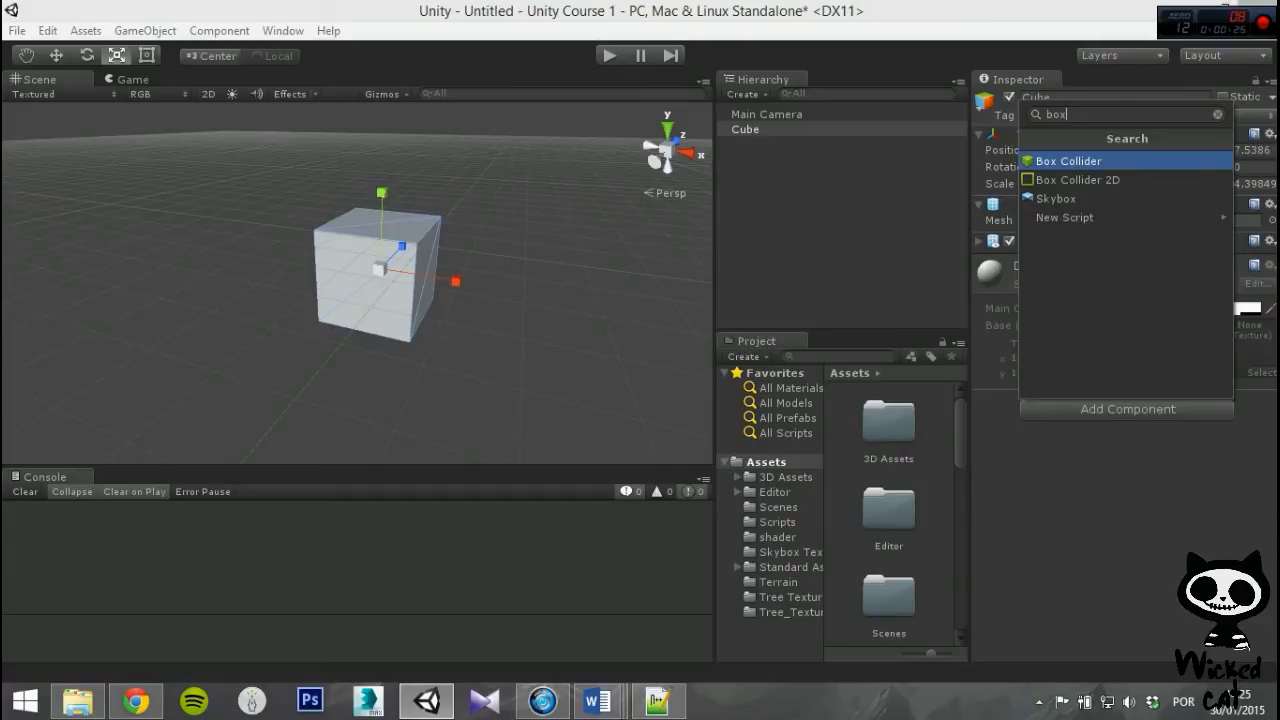
left_click(1067, 160)
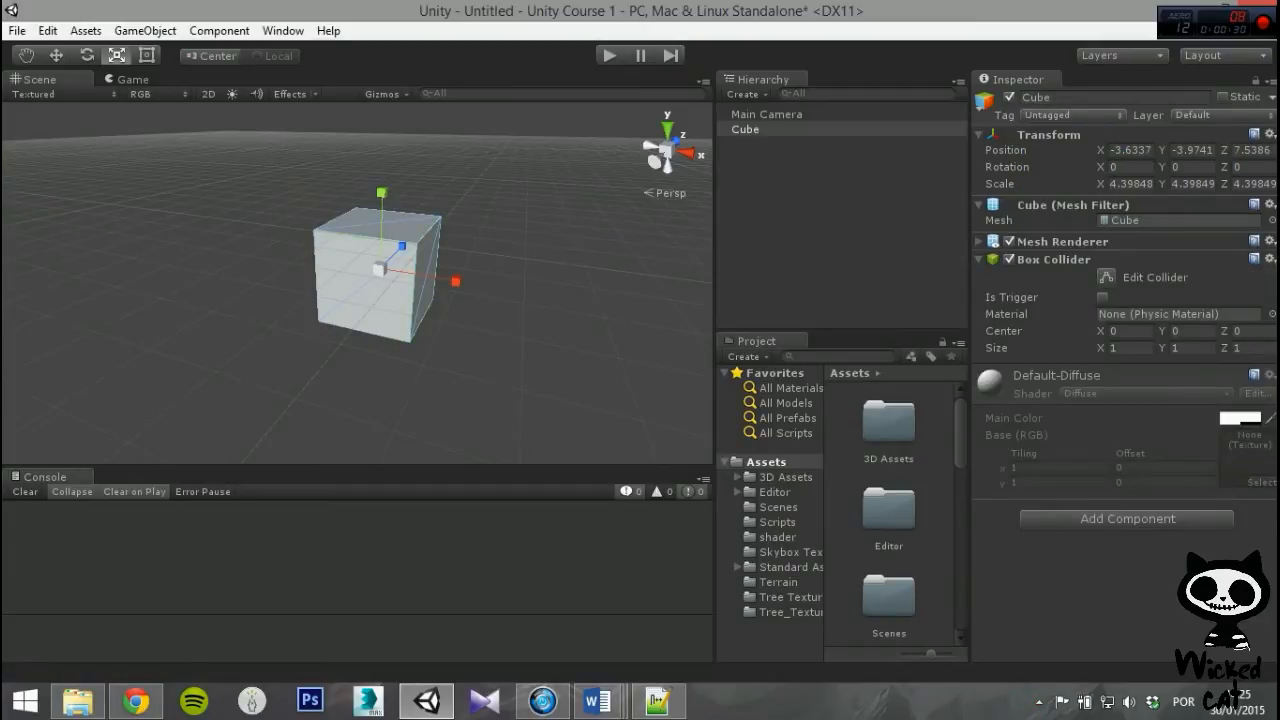
left_click(1103, 297)
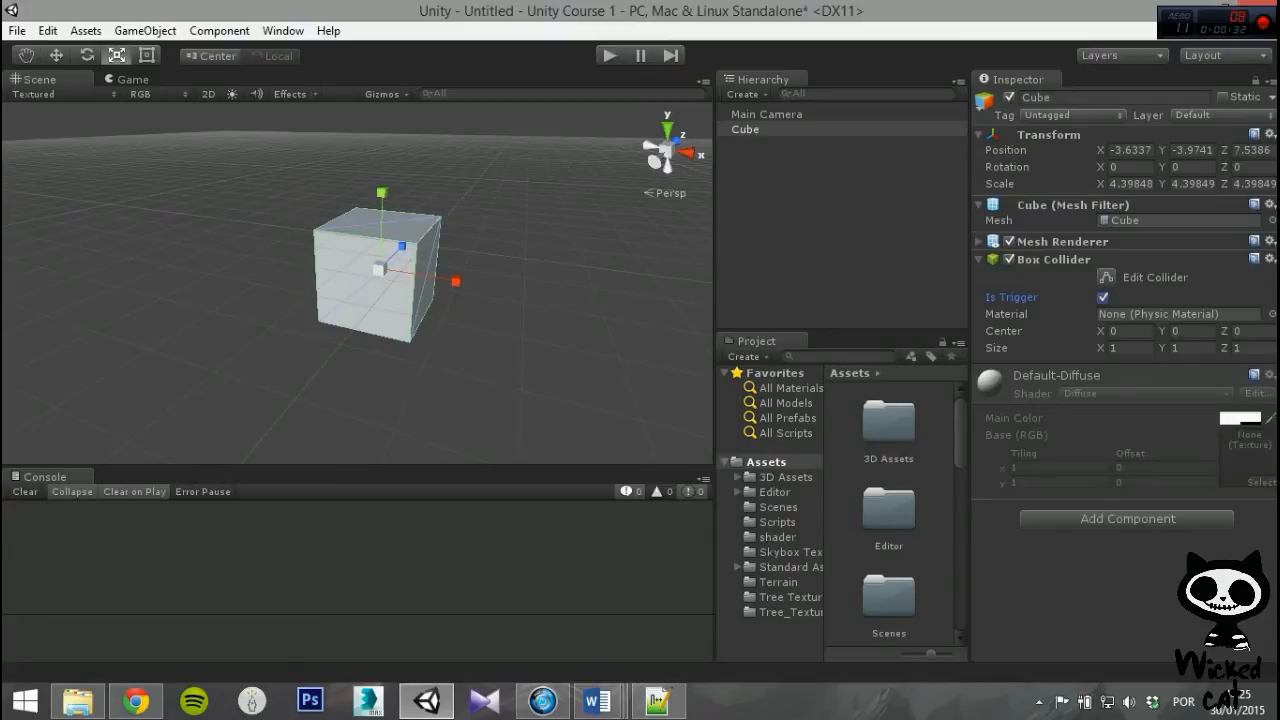
left_click(1103, 297)
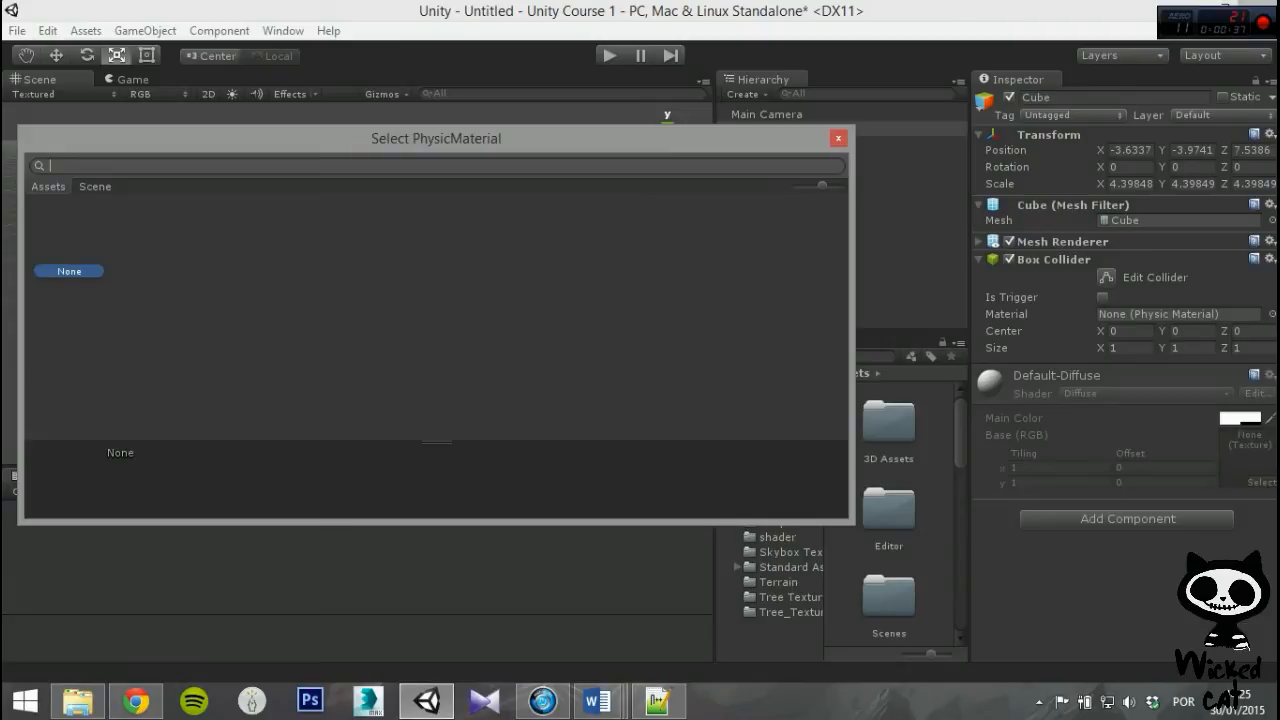
Step: Close the Select PhysicMaterial window without choosing a material
left_click(837, 137)
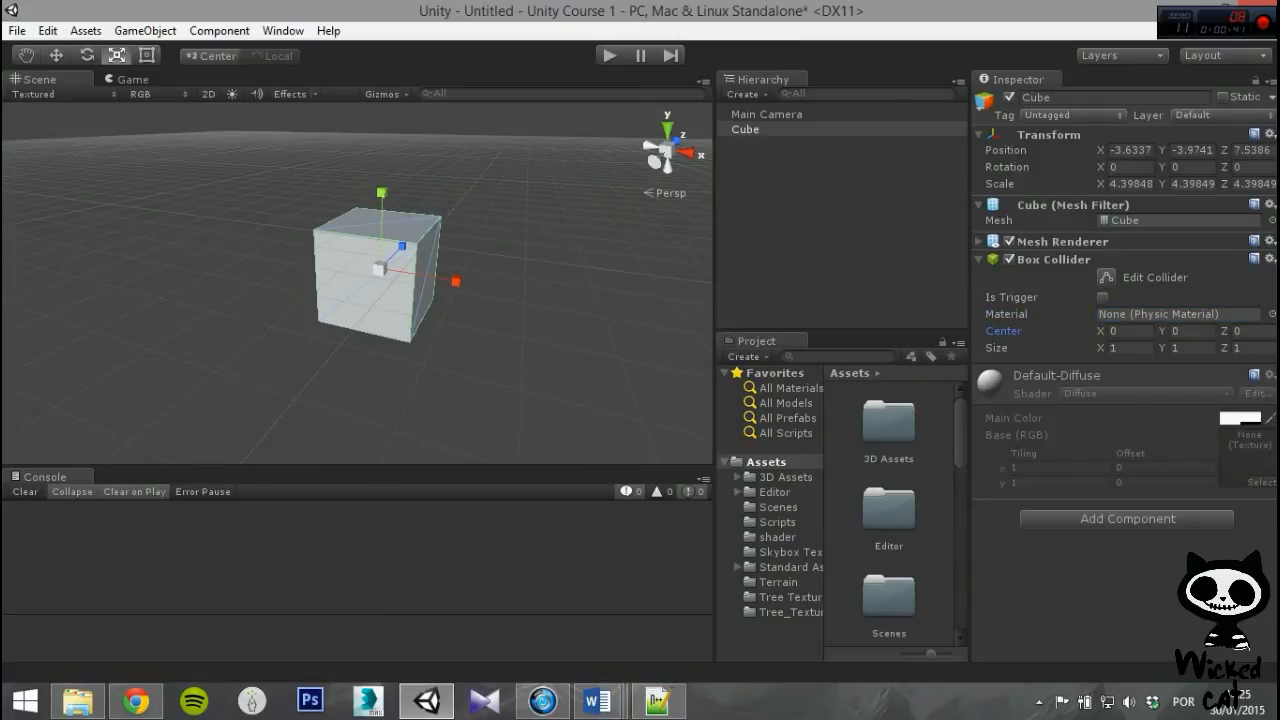
Step: Adjust the Box Collider center X and set size X to 1.4, then delete the cube
left_click(1125, 330)
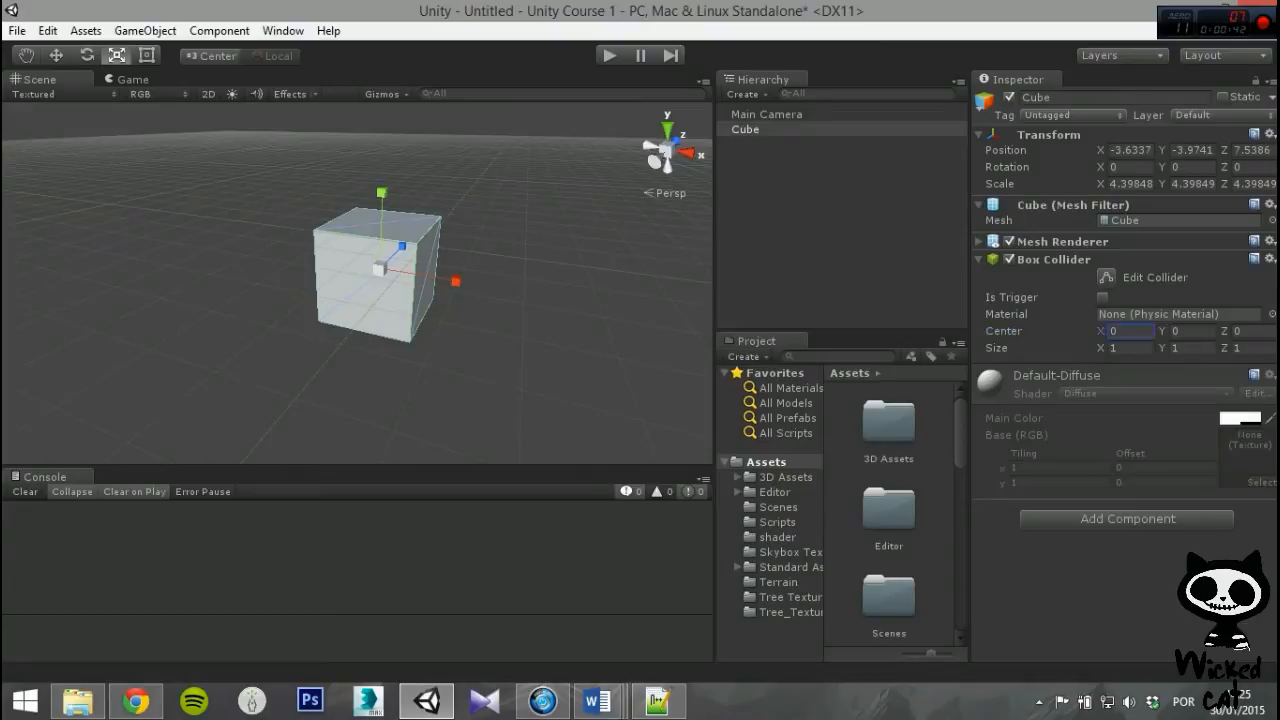
left_click_drag(375, 268, 328, 262)
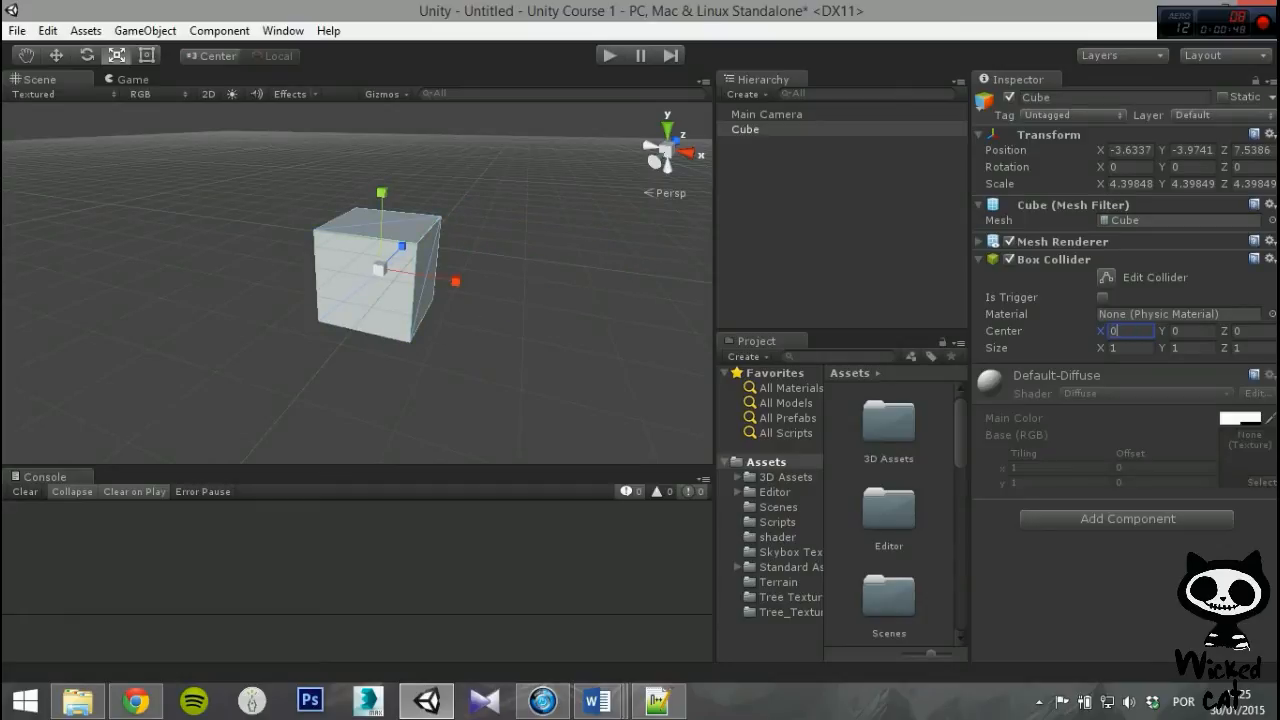
left_click(1128, 347)
type("2.87")
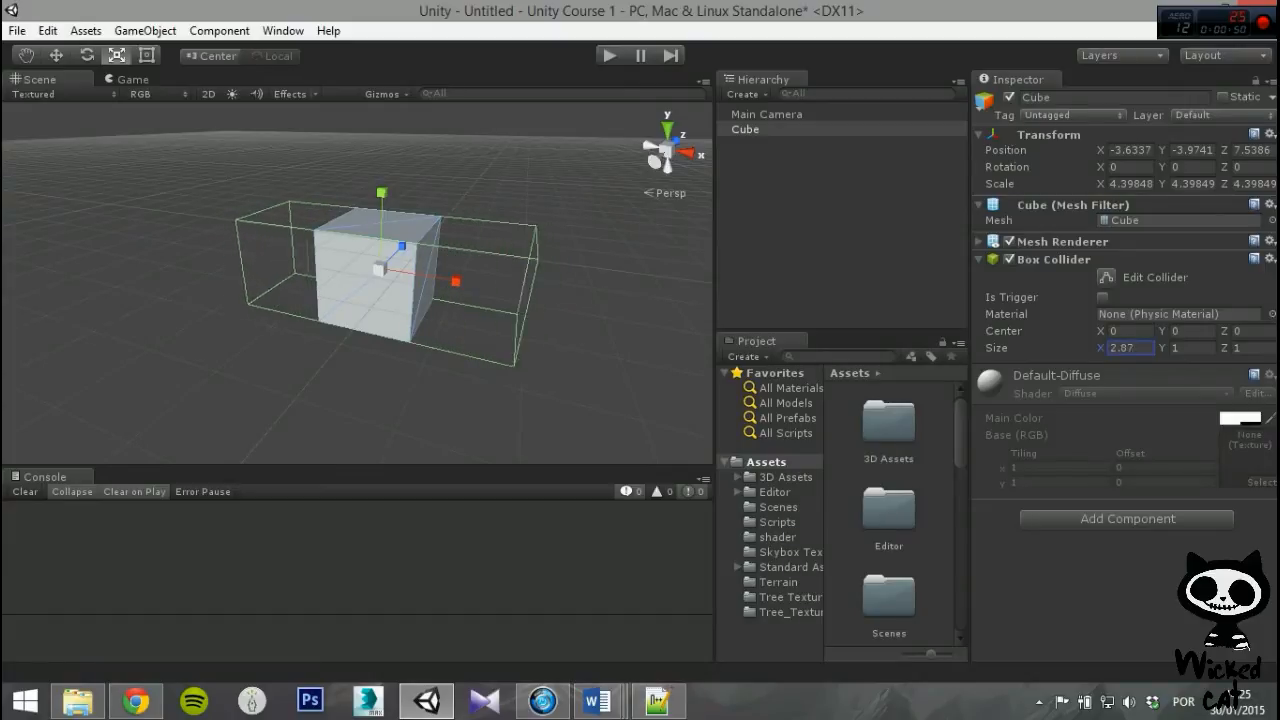
type("1.4")
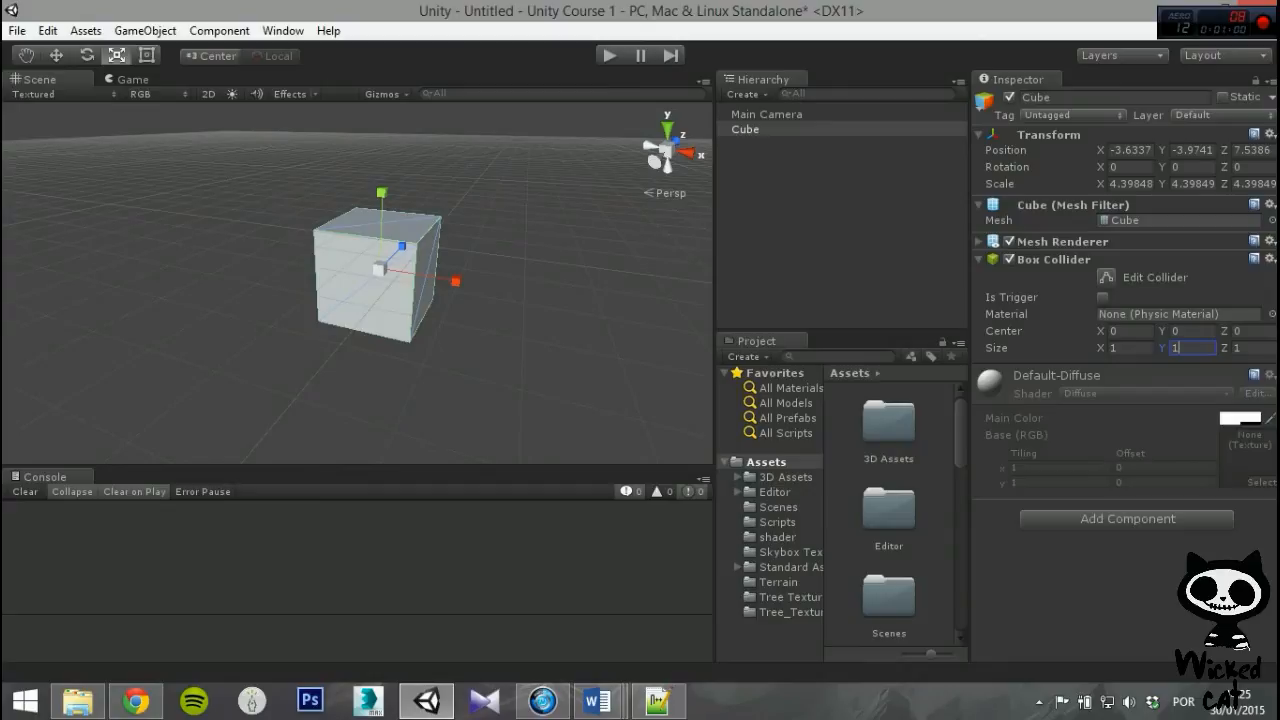
key("Delete")
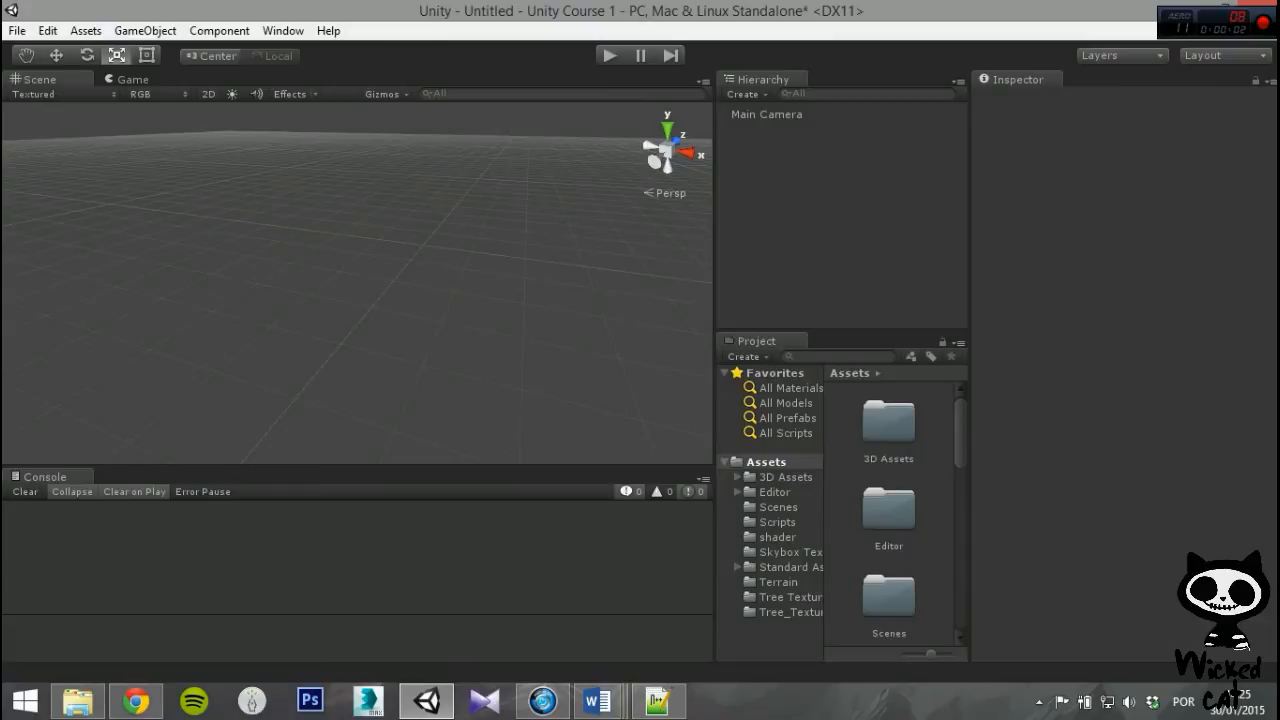
Step: Create a Sphere via GameObject > 3D Object > Sphere
left_click(145, 30)
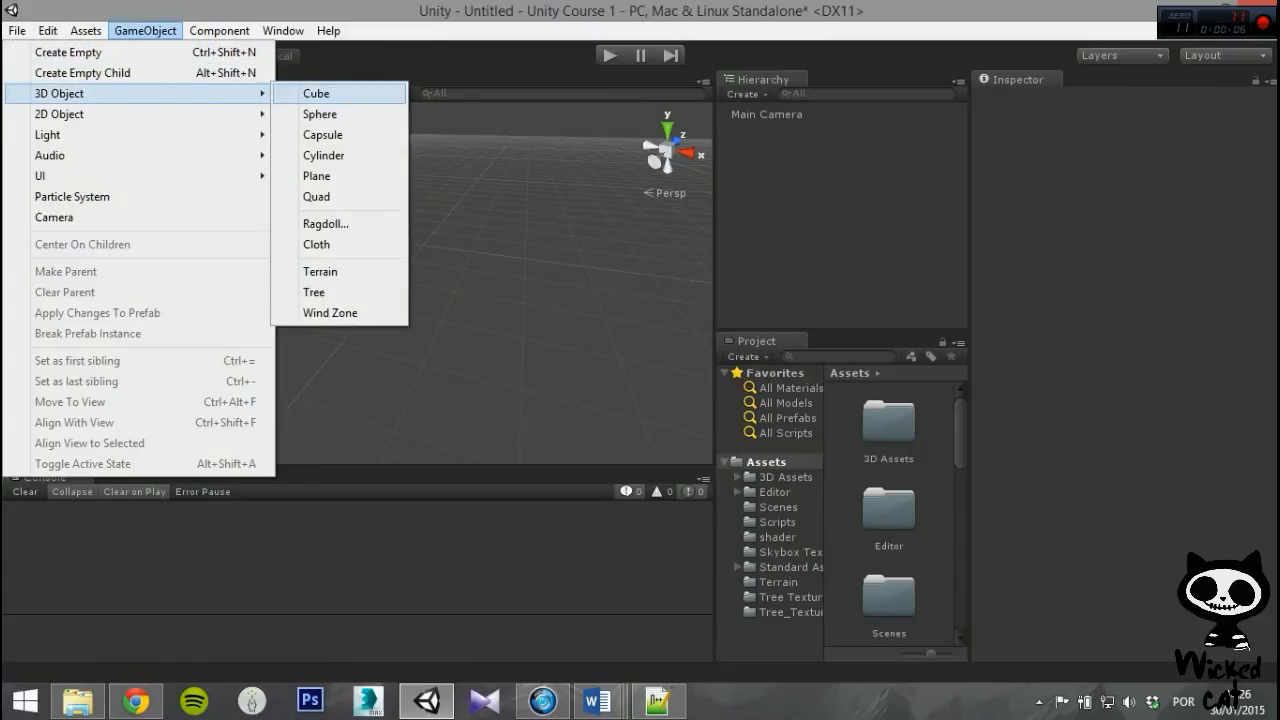
left_click(320, 114)
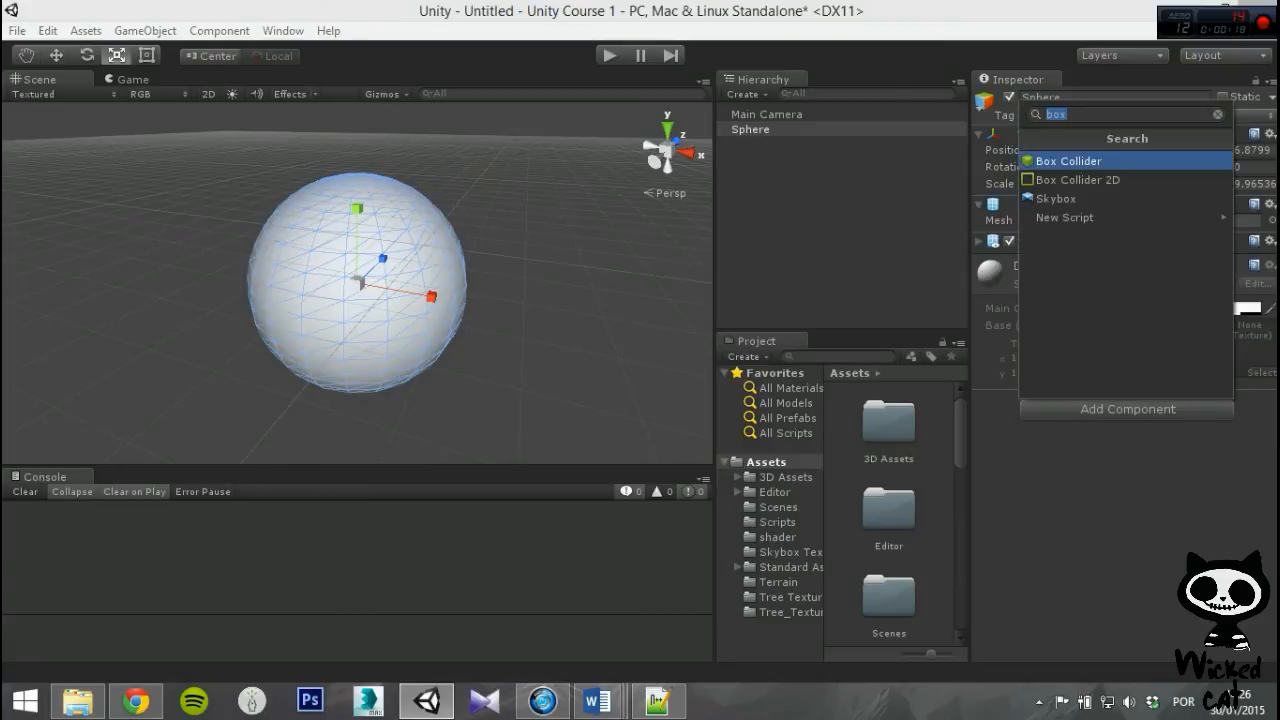
Step: Add a Sphere Collider via 'sph' search, toggling Is Trigger on and off
type("sph")
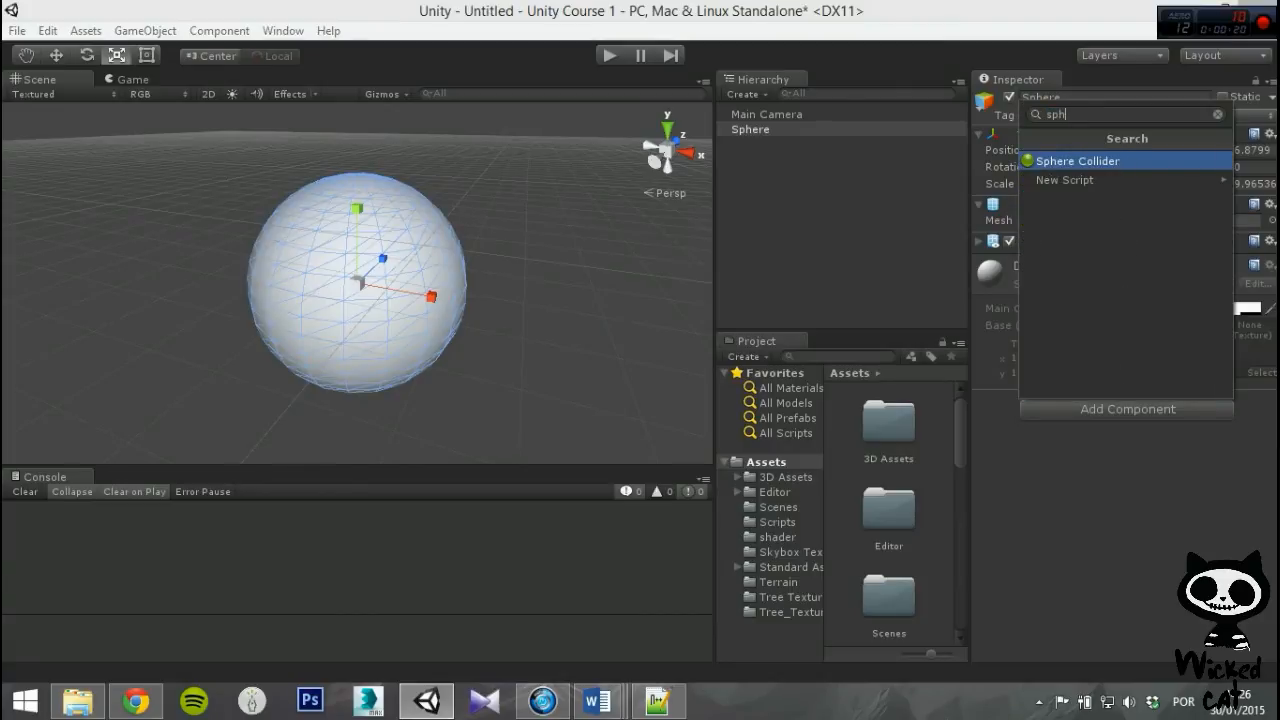
left_click(1077, 160)
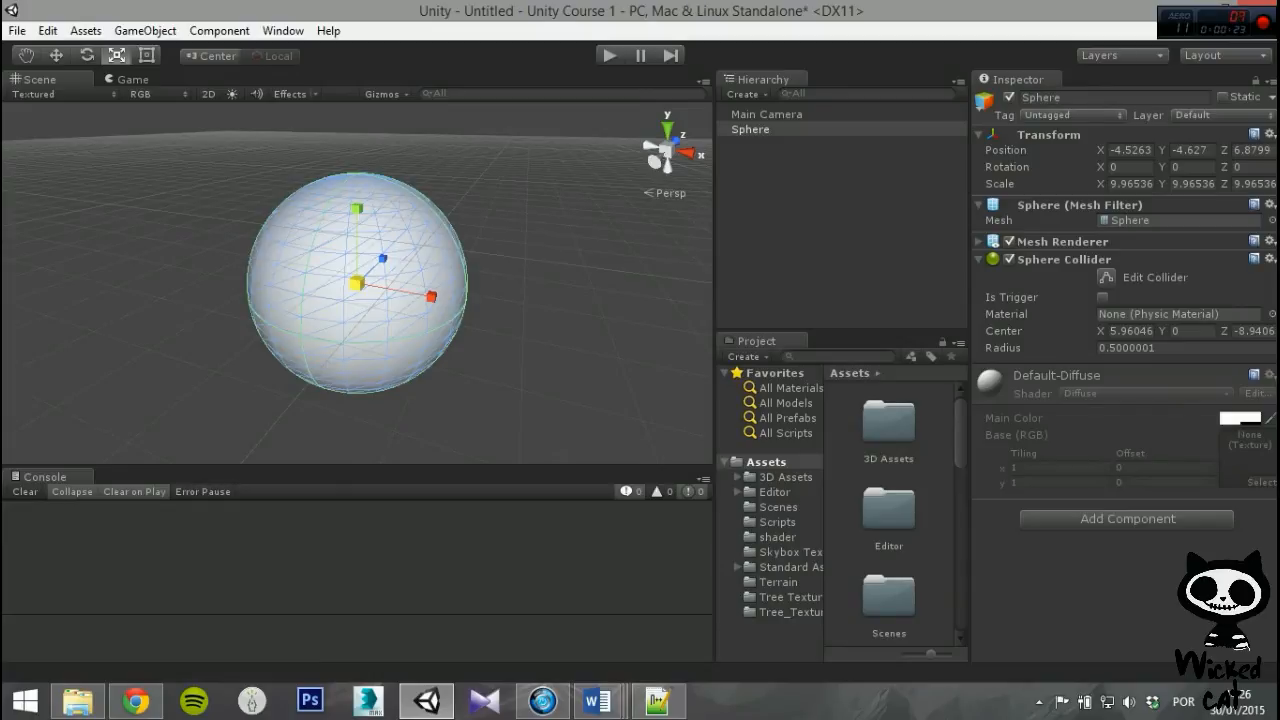
left_click(1103, 297)
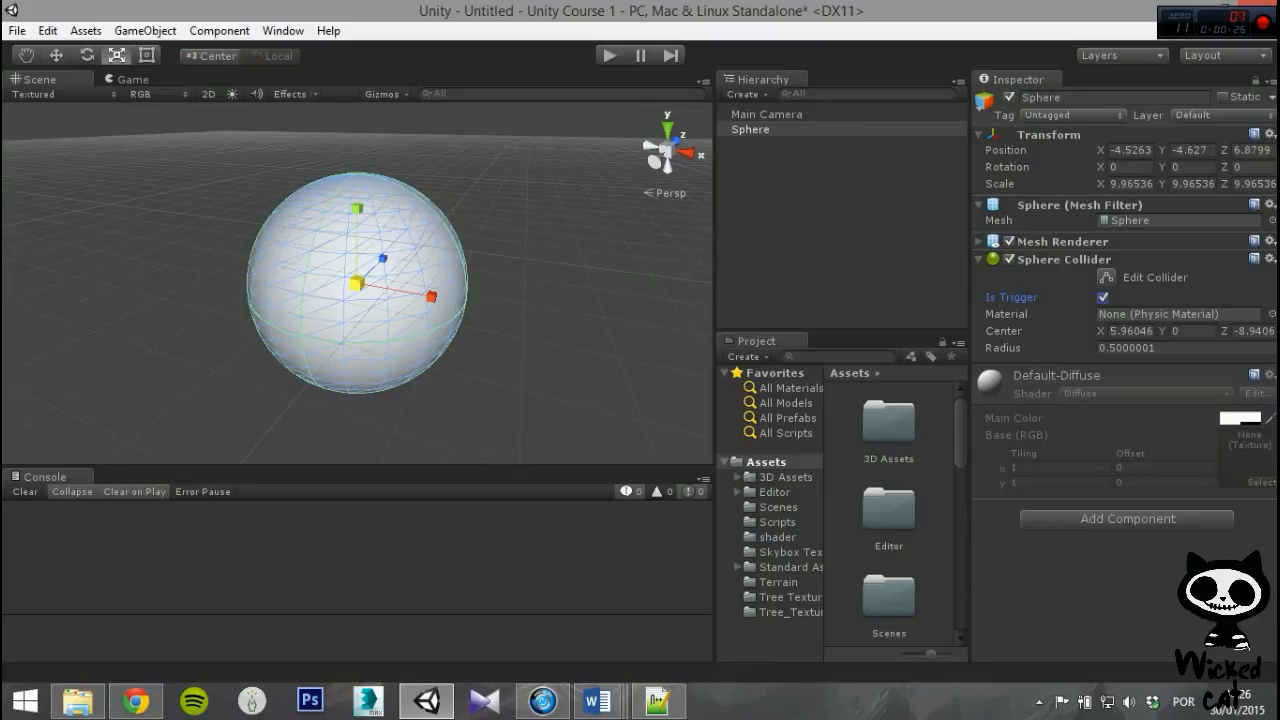
left_click(1104, 297)
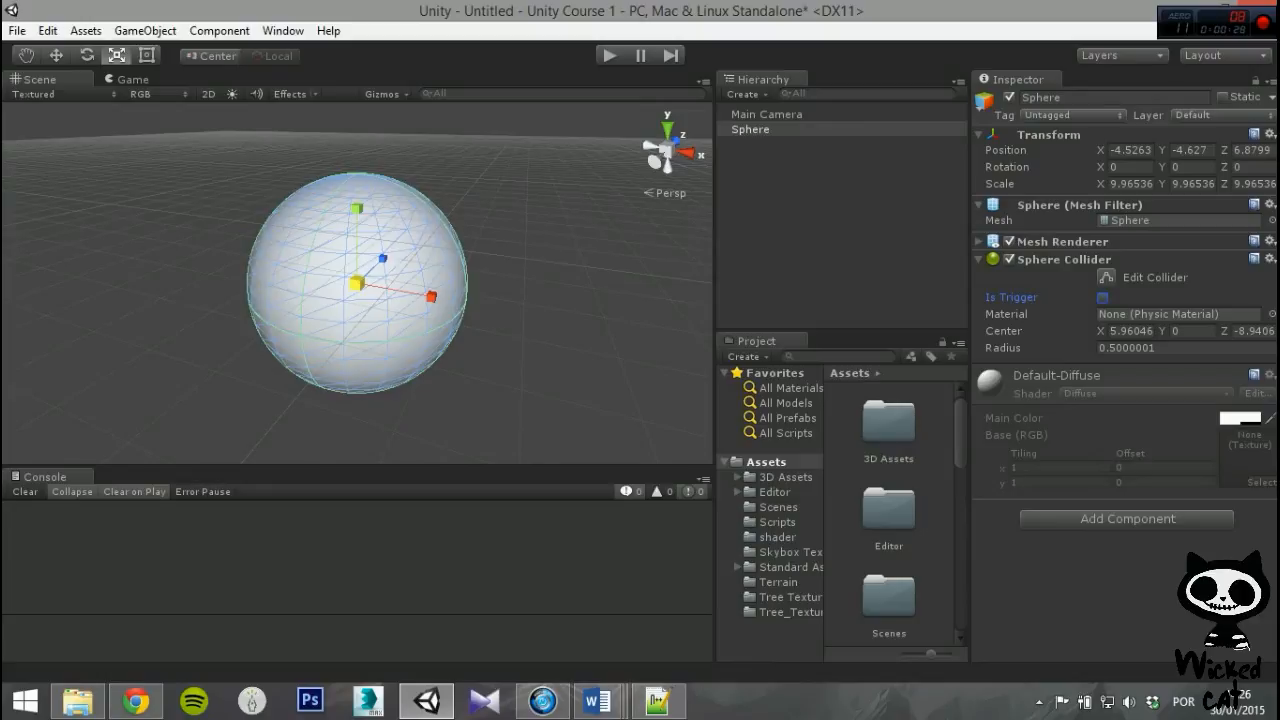
left_click(1265, 313)
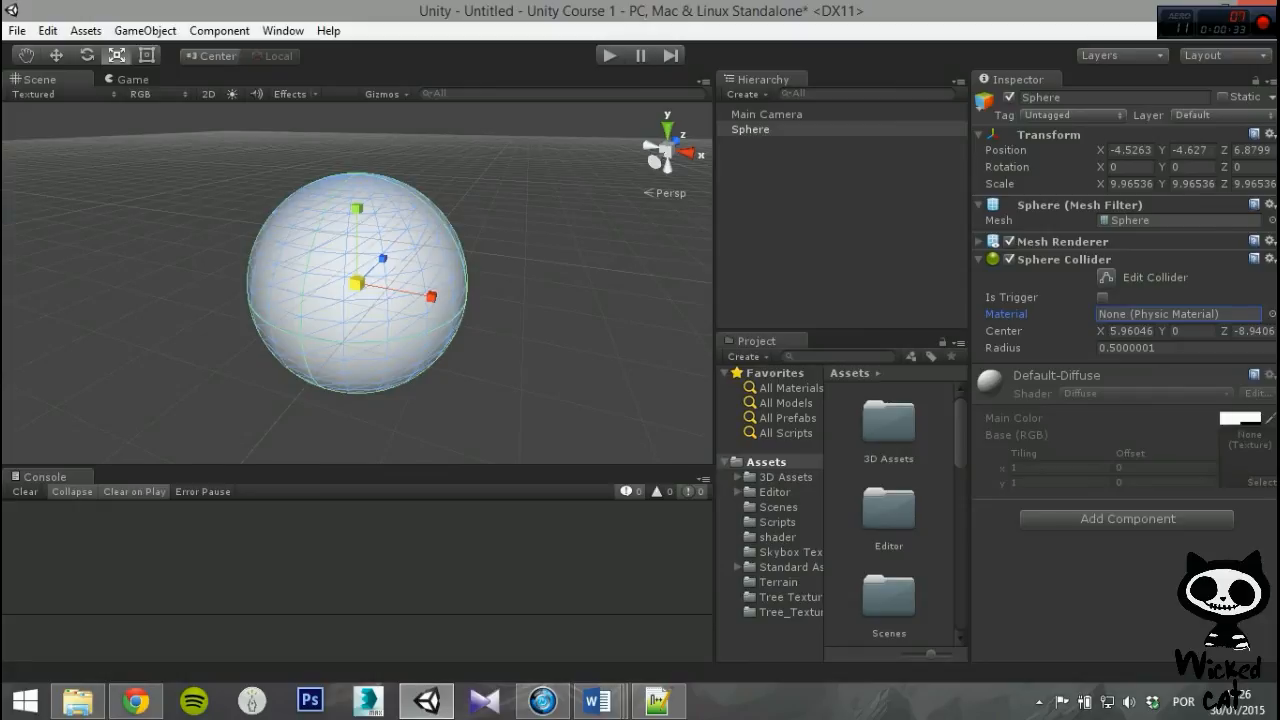
Step: Set the Sphere Collider radius to 0.57
triple_click(1125, 331)
type("0.63")
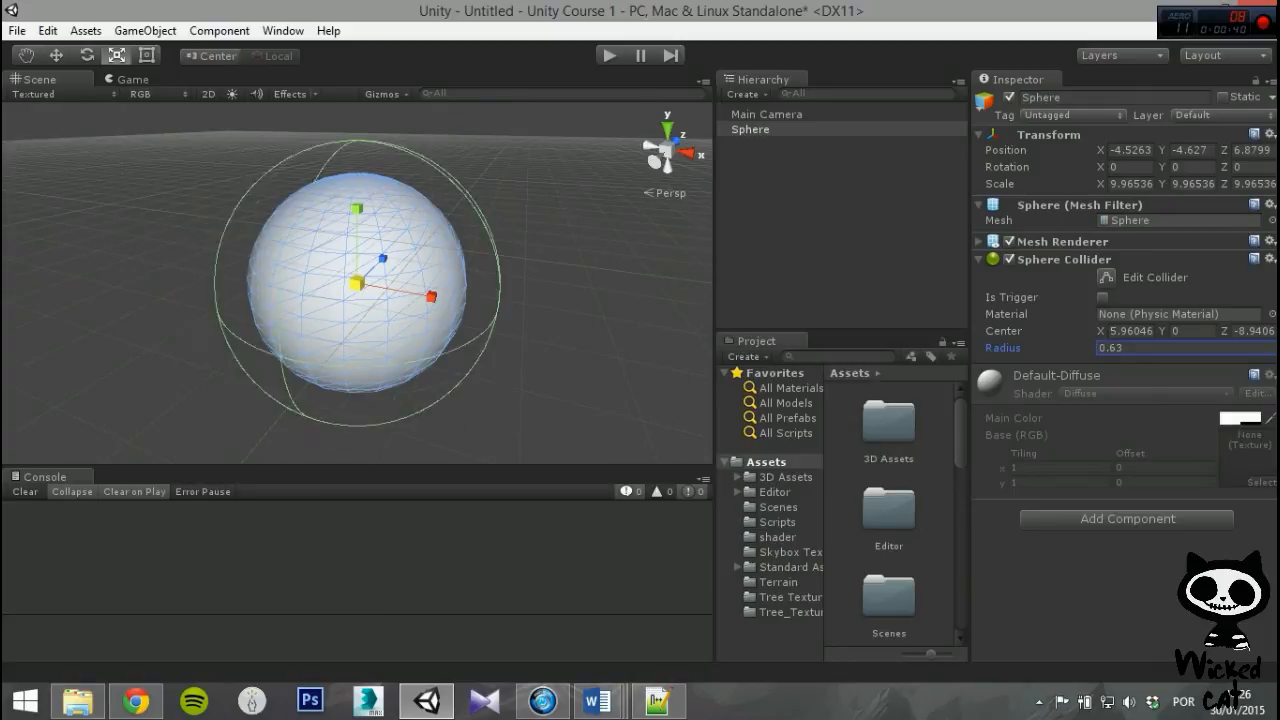
type("0.57")
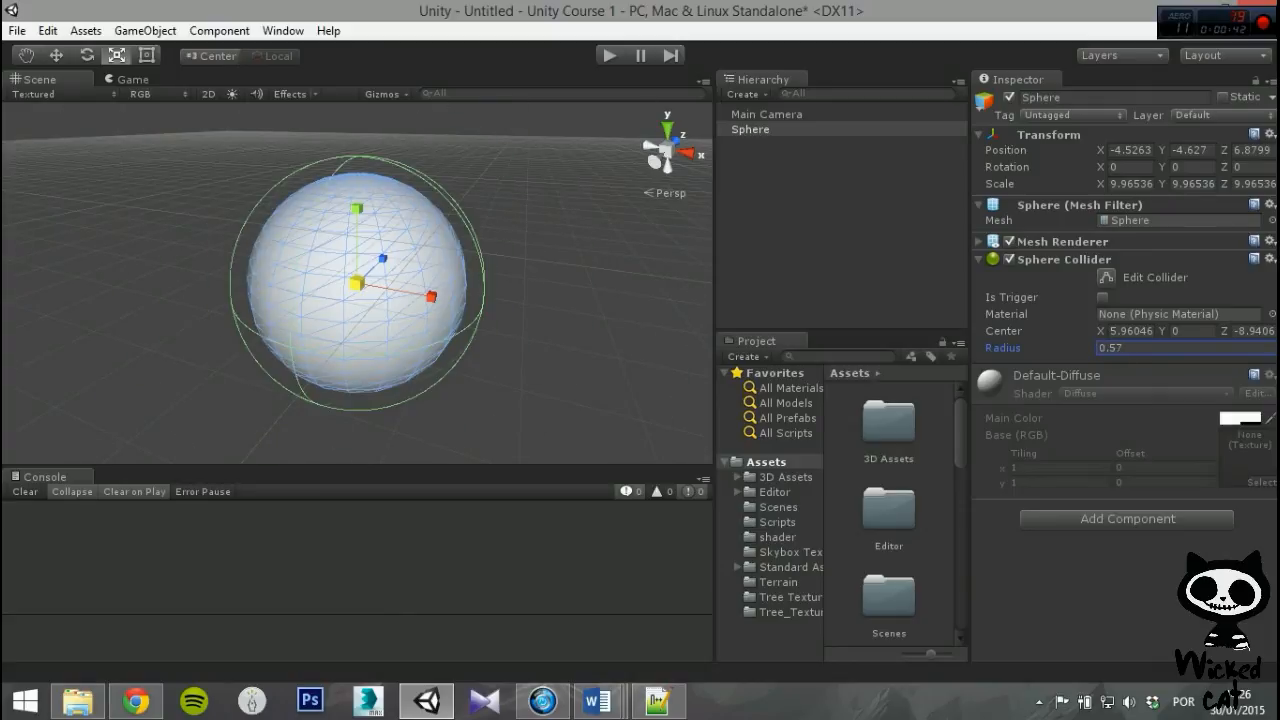